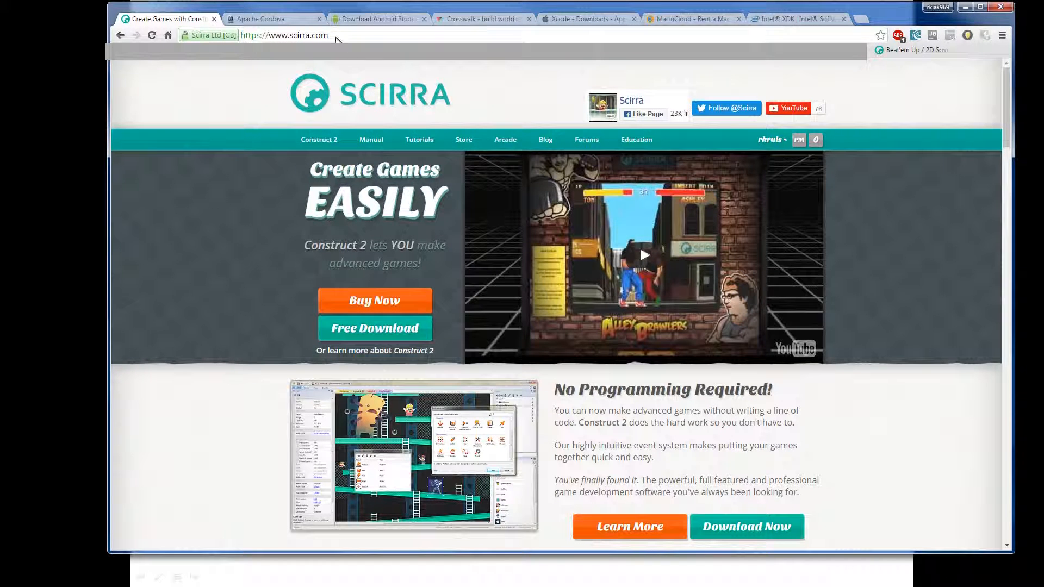
mouse_move(370, 102)
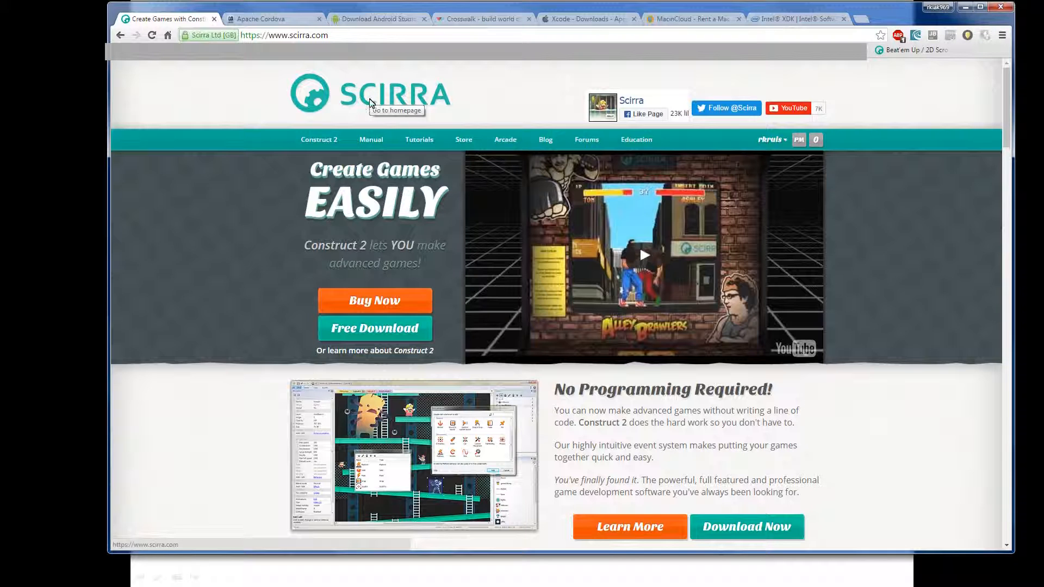
mouse_move(377, 302)
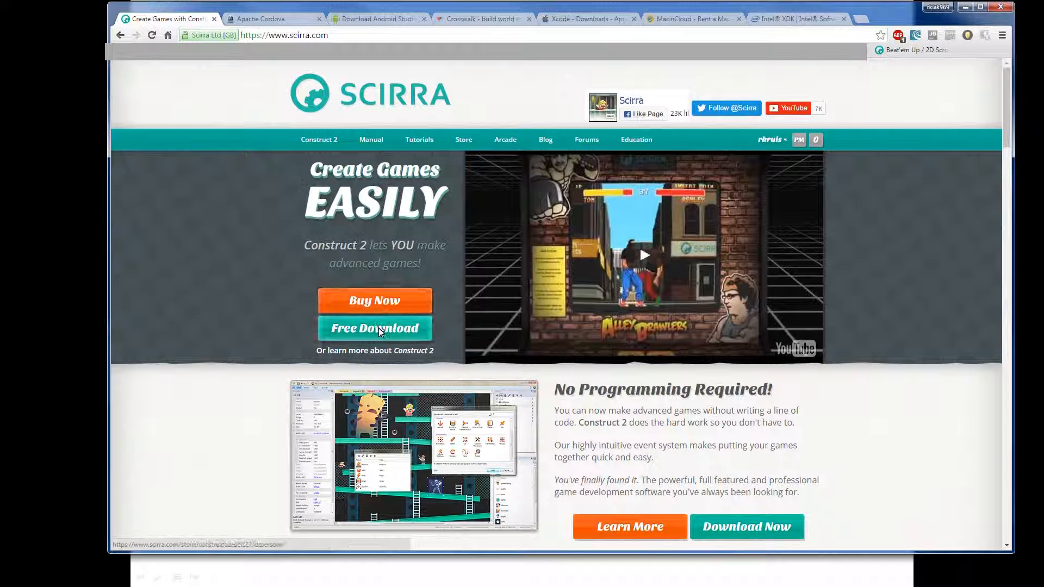
mouse_move(238, 319)
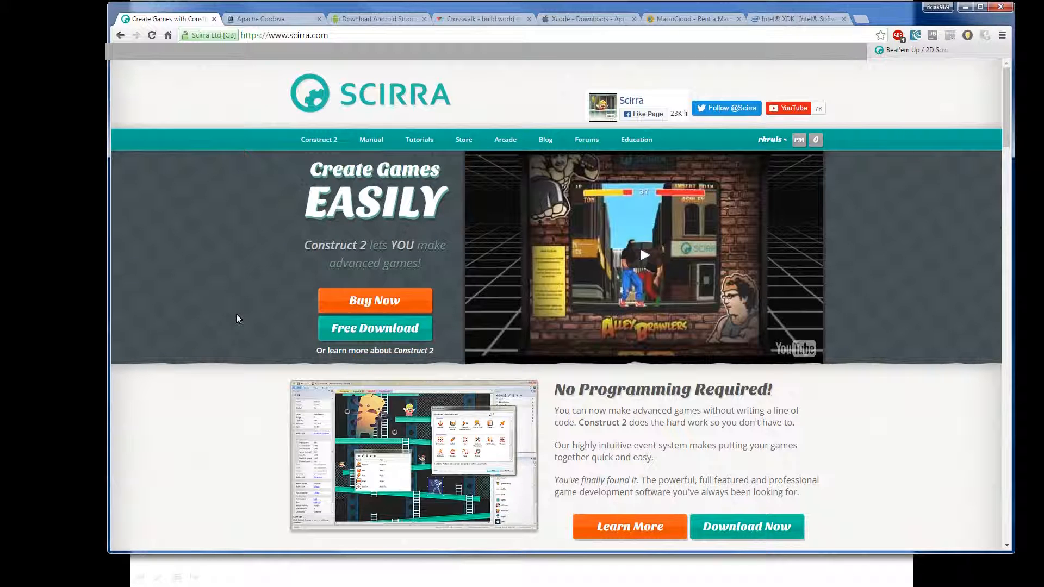
mouse_move(300, 237)
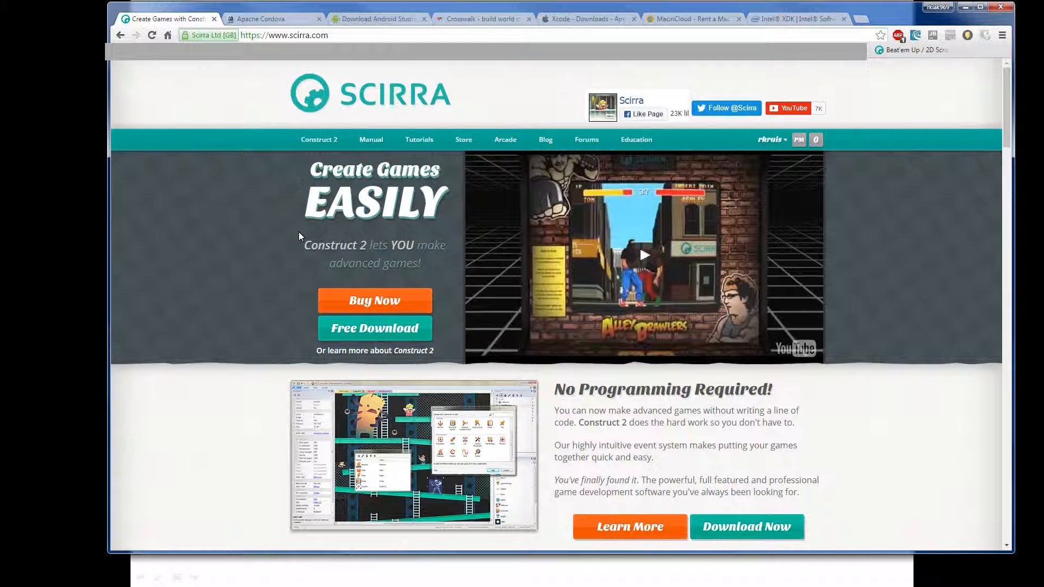
mouse_move(367, 251)
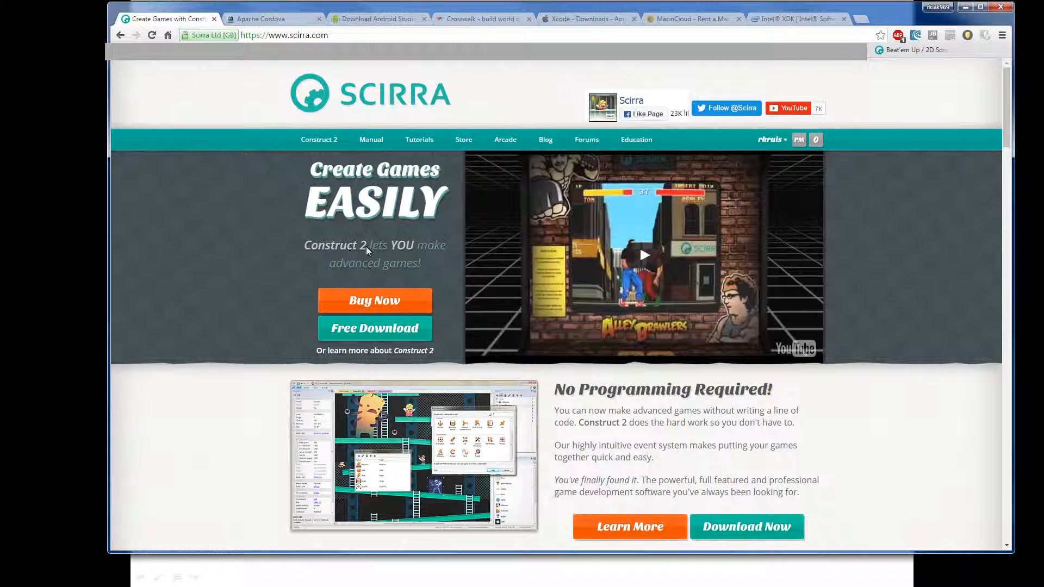
Highlight 'Construct 2' on the Scirra page, then move to the Apache Cordova homepage.
double_click(334, 245)
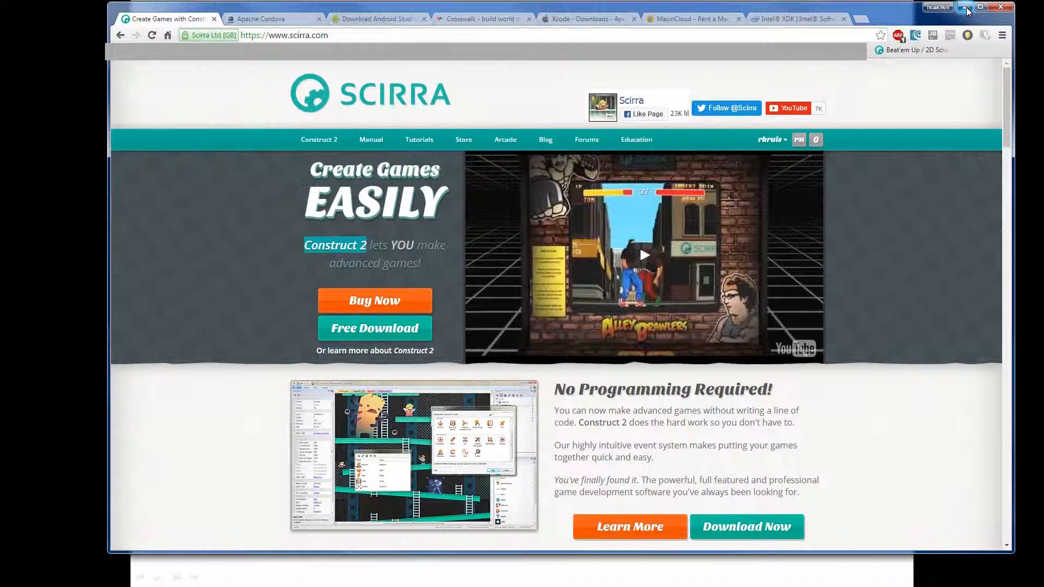
mouse_move(966, 9)
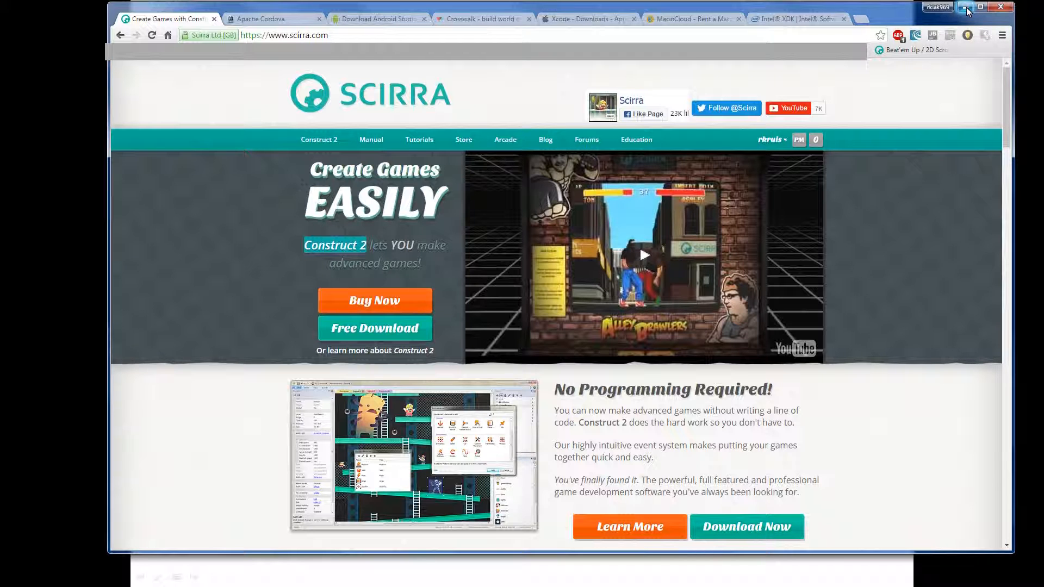
mouse_move(604, 161)
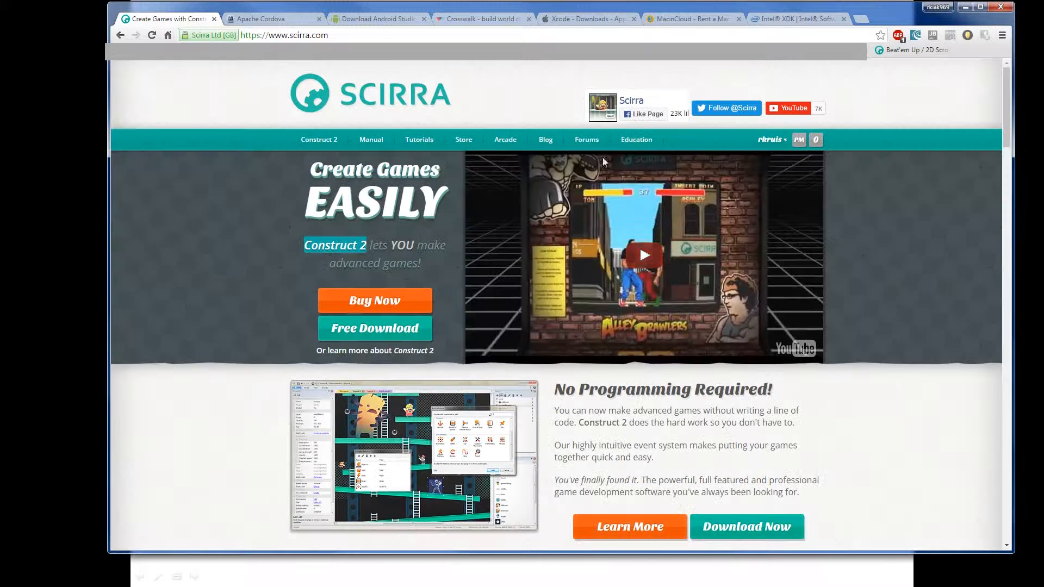
left_click(266, 19)
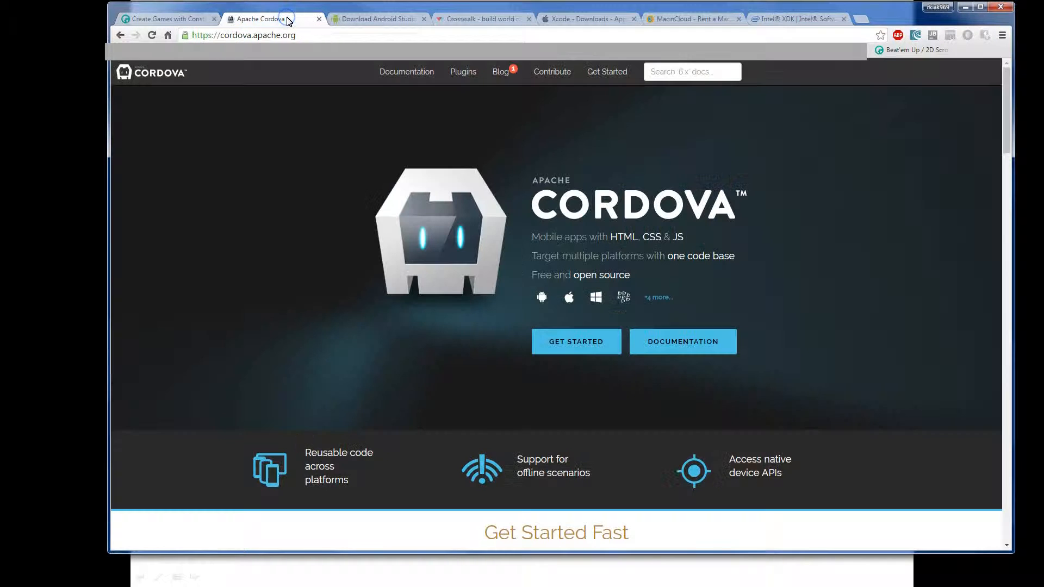
mouse_move(290, 91)
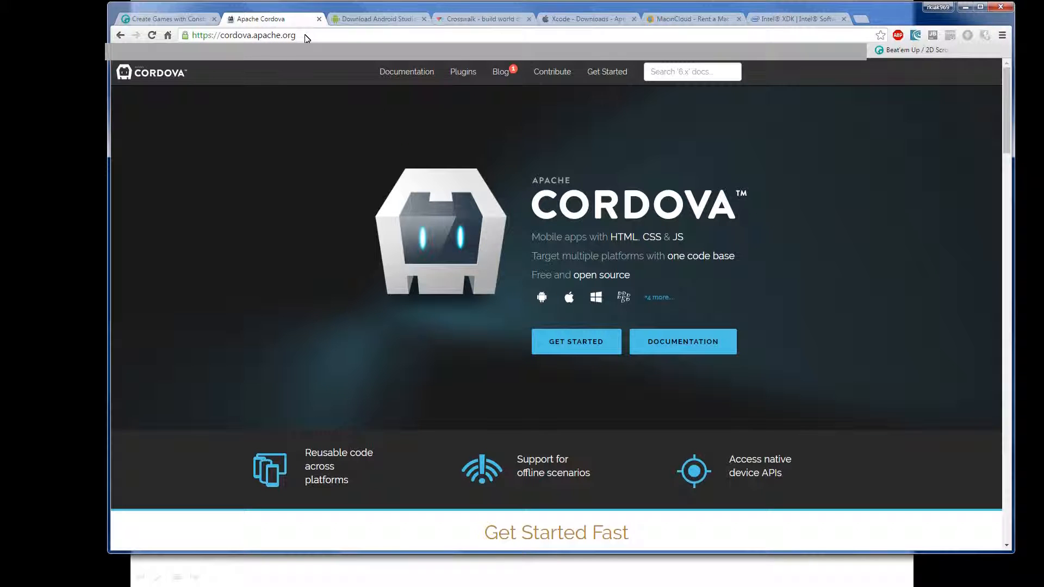
mouse_move(374, 22)
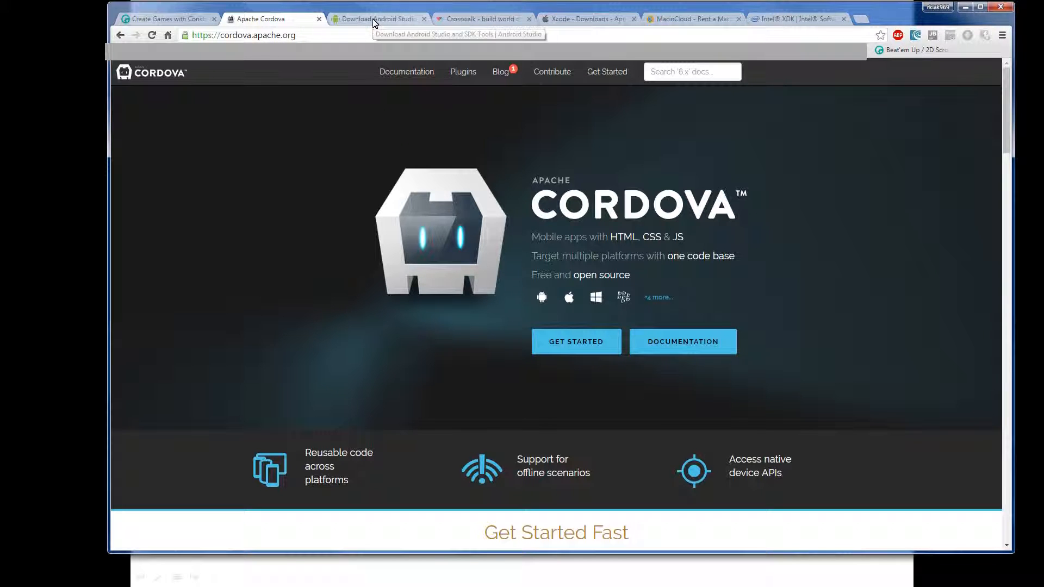
Switch to the Crosswalk Project homepage.
left_click(480, 18)
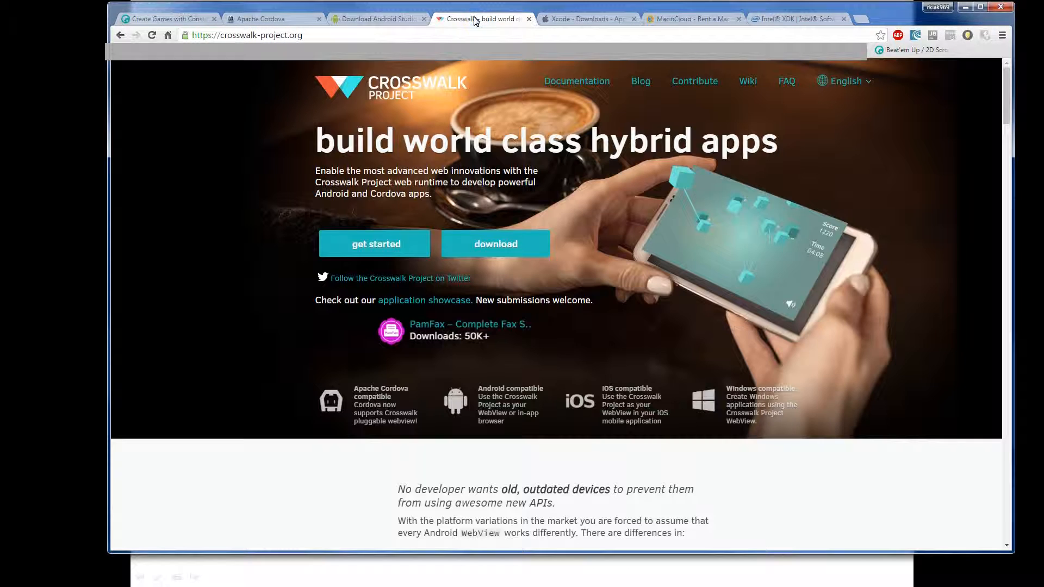
mouse_move(512, 196)
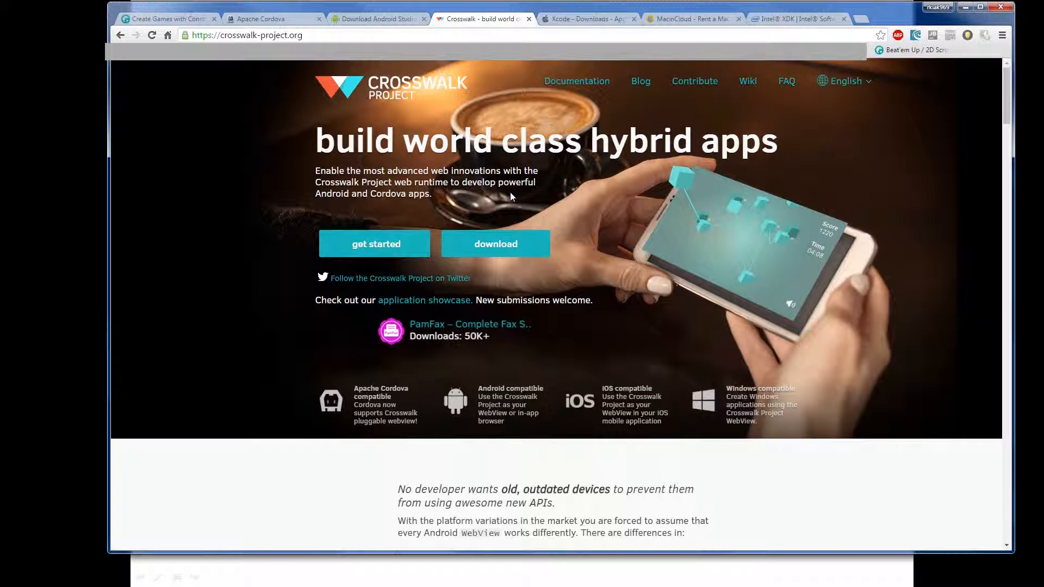
mouse_move(877, 64)
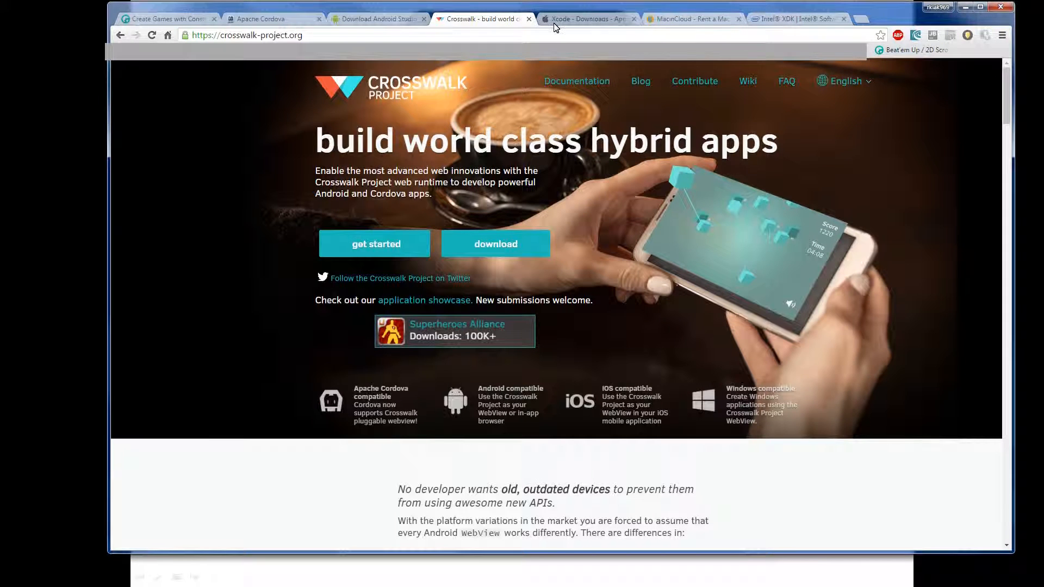
Switch to the Android Studio download page.
left_click(384, 19)
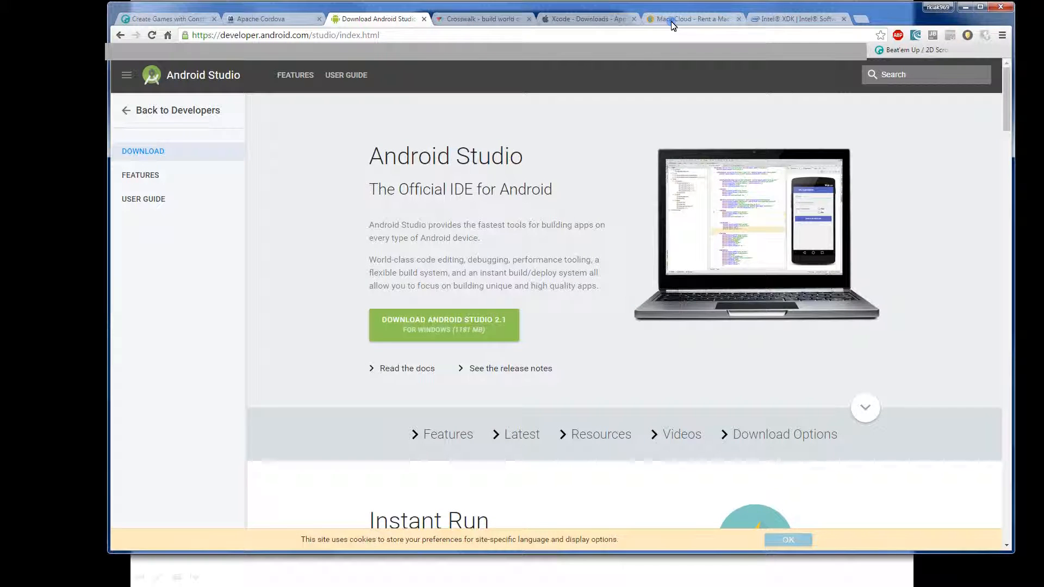
View the MacinCloud site's service overview and Mac rental pricing plans.
left_click(692, 19)
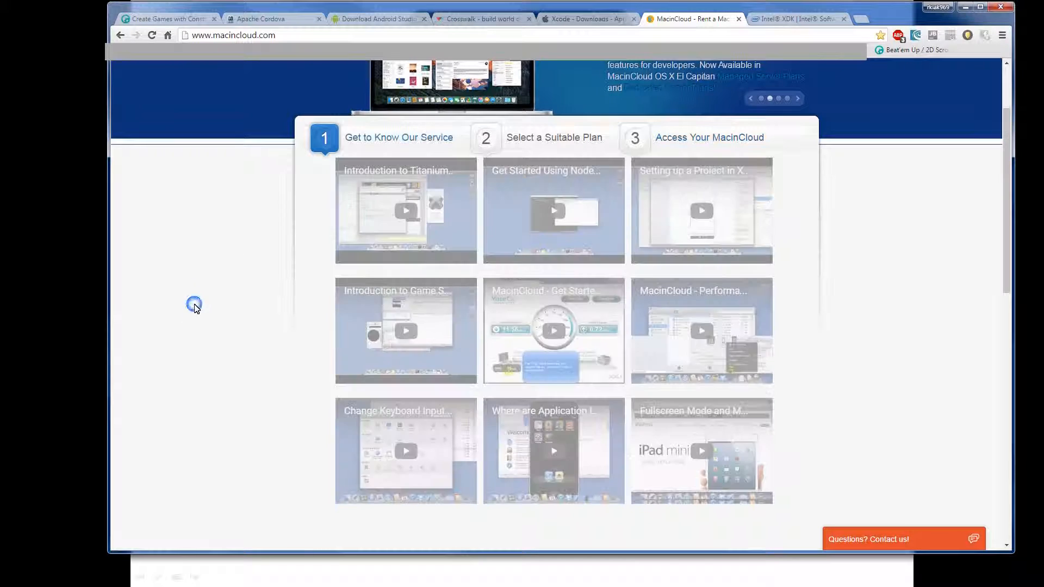
scroll("up", 3)
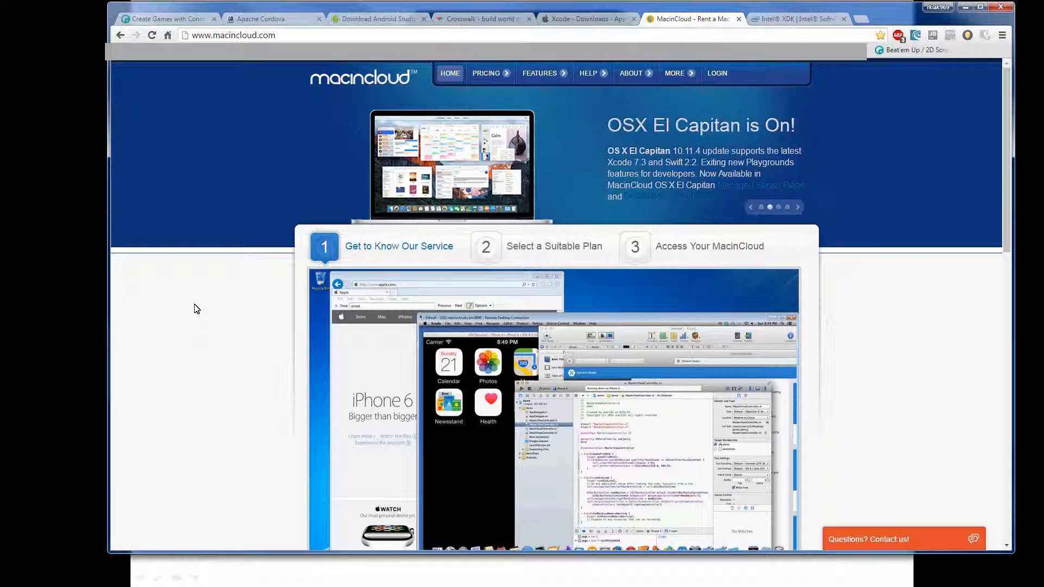
scroll("down", 3)
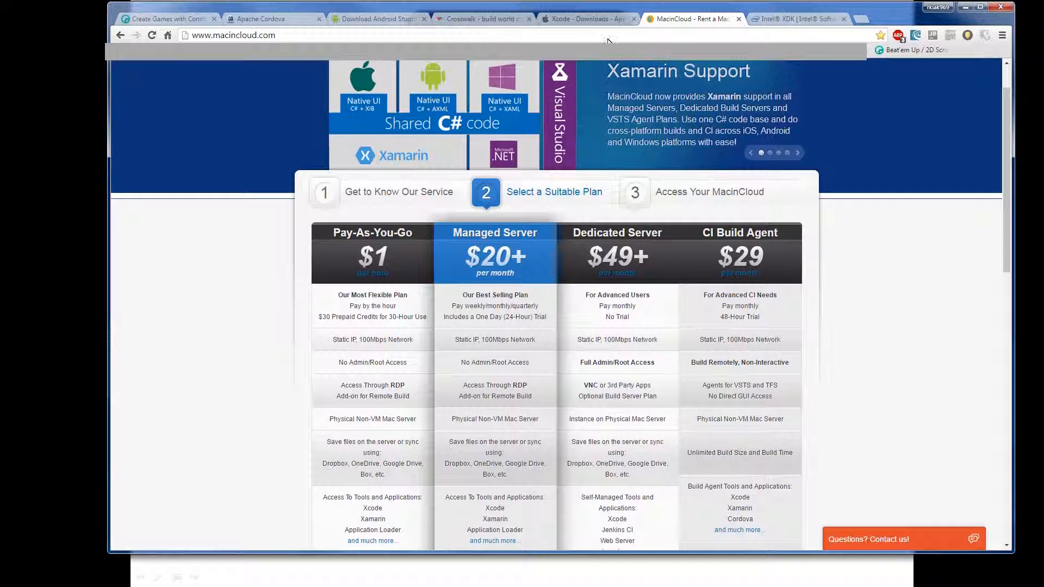
View the Xcode download page, then return to the Scirra Construct 2 homepage.
left_click(585, 19)
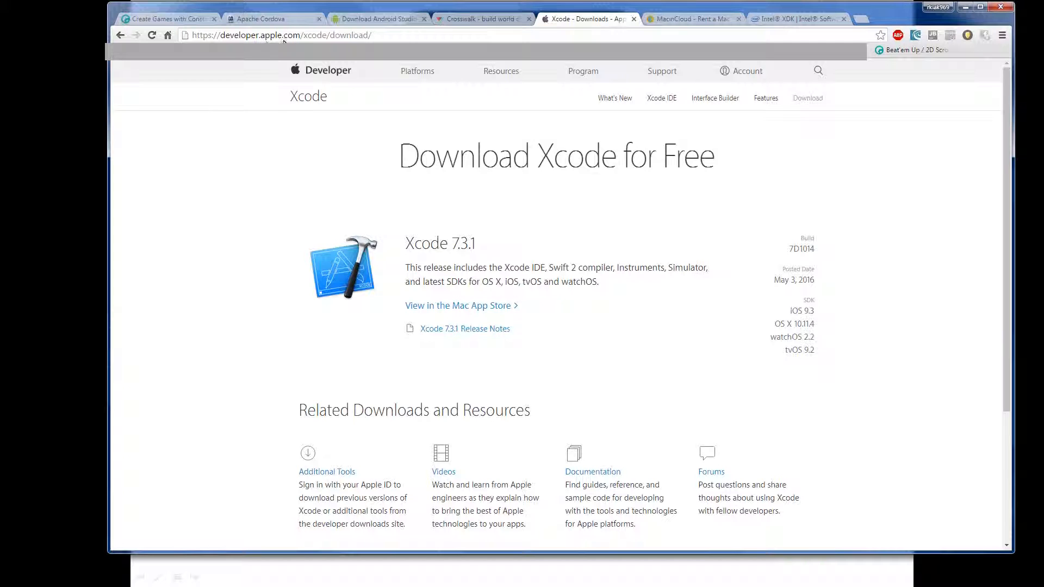
mouse_move(539, 183)
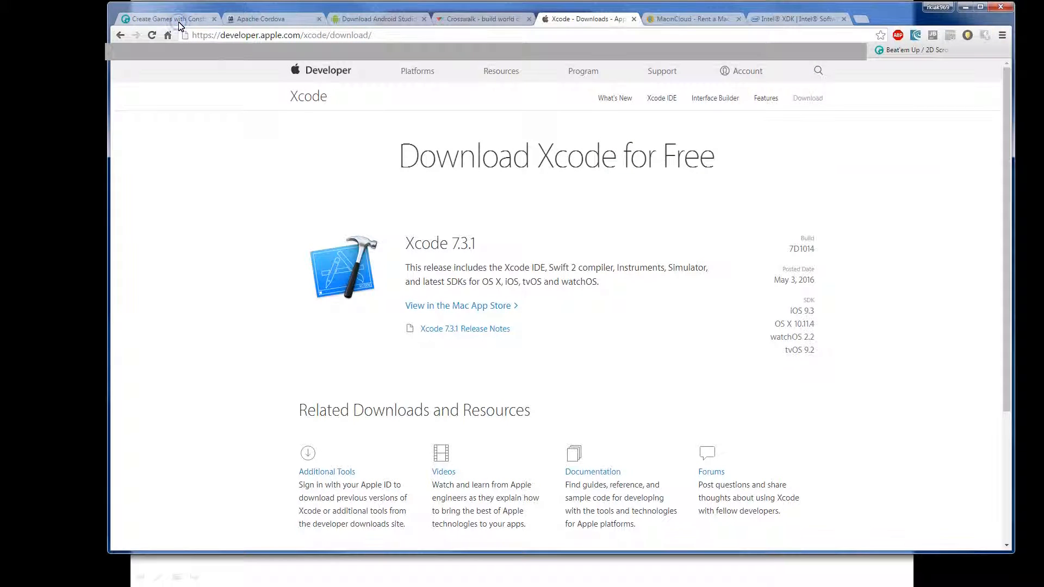
left_click(163, 19)
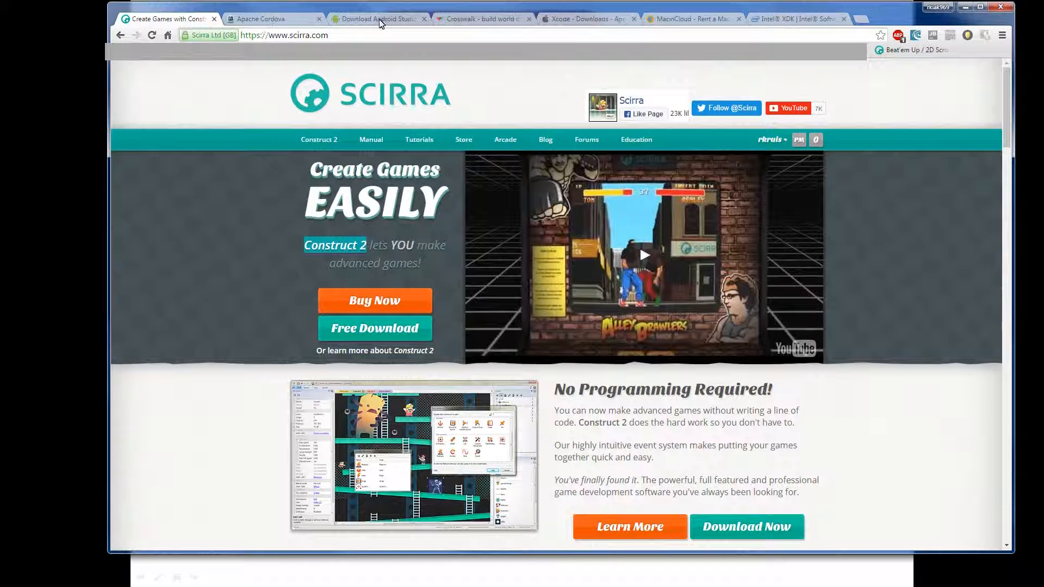